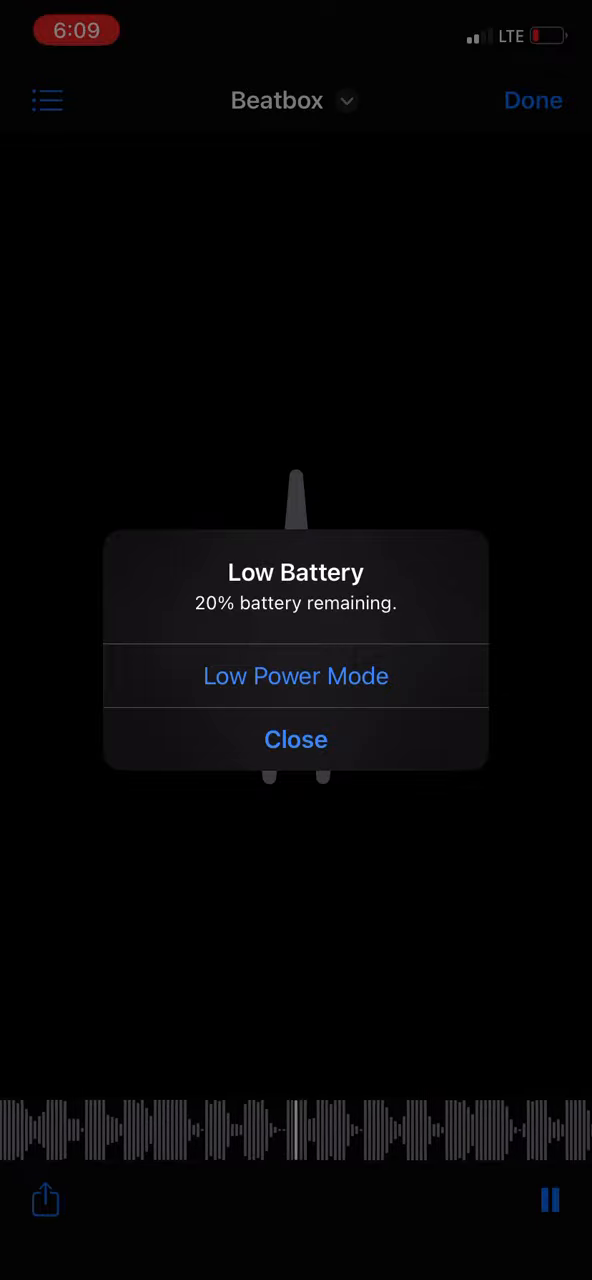
Step: Close the Low Battery alert so the Beatbox track keeps playing
{"action": "left_click", "coordinate": [296, 739]}
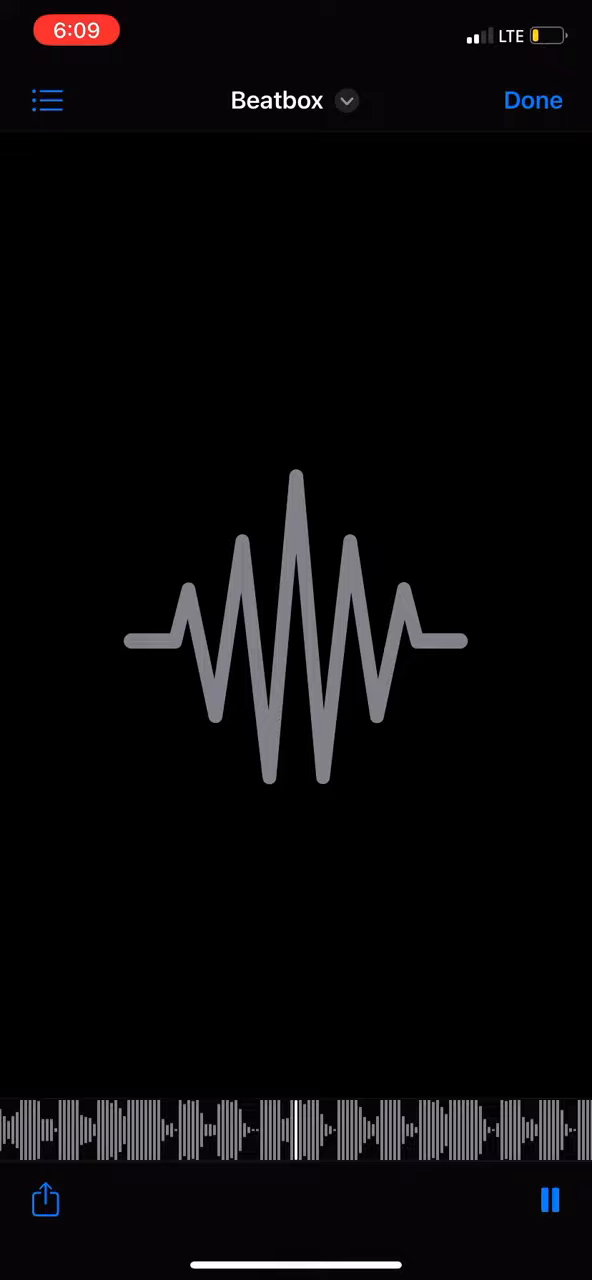